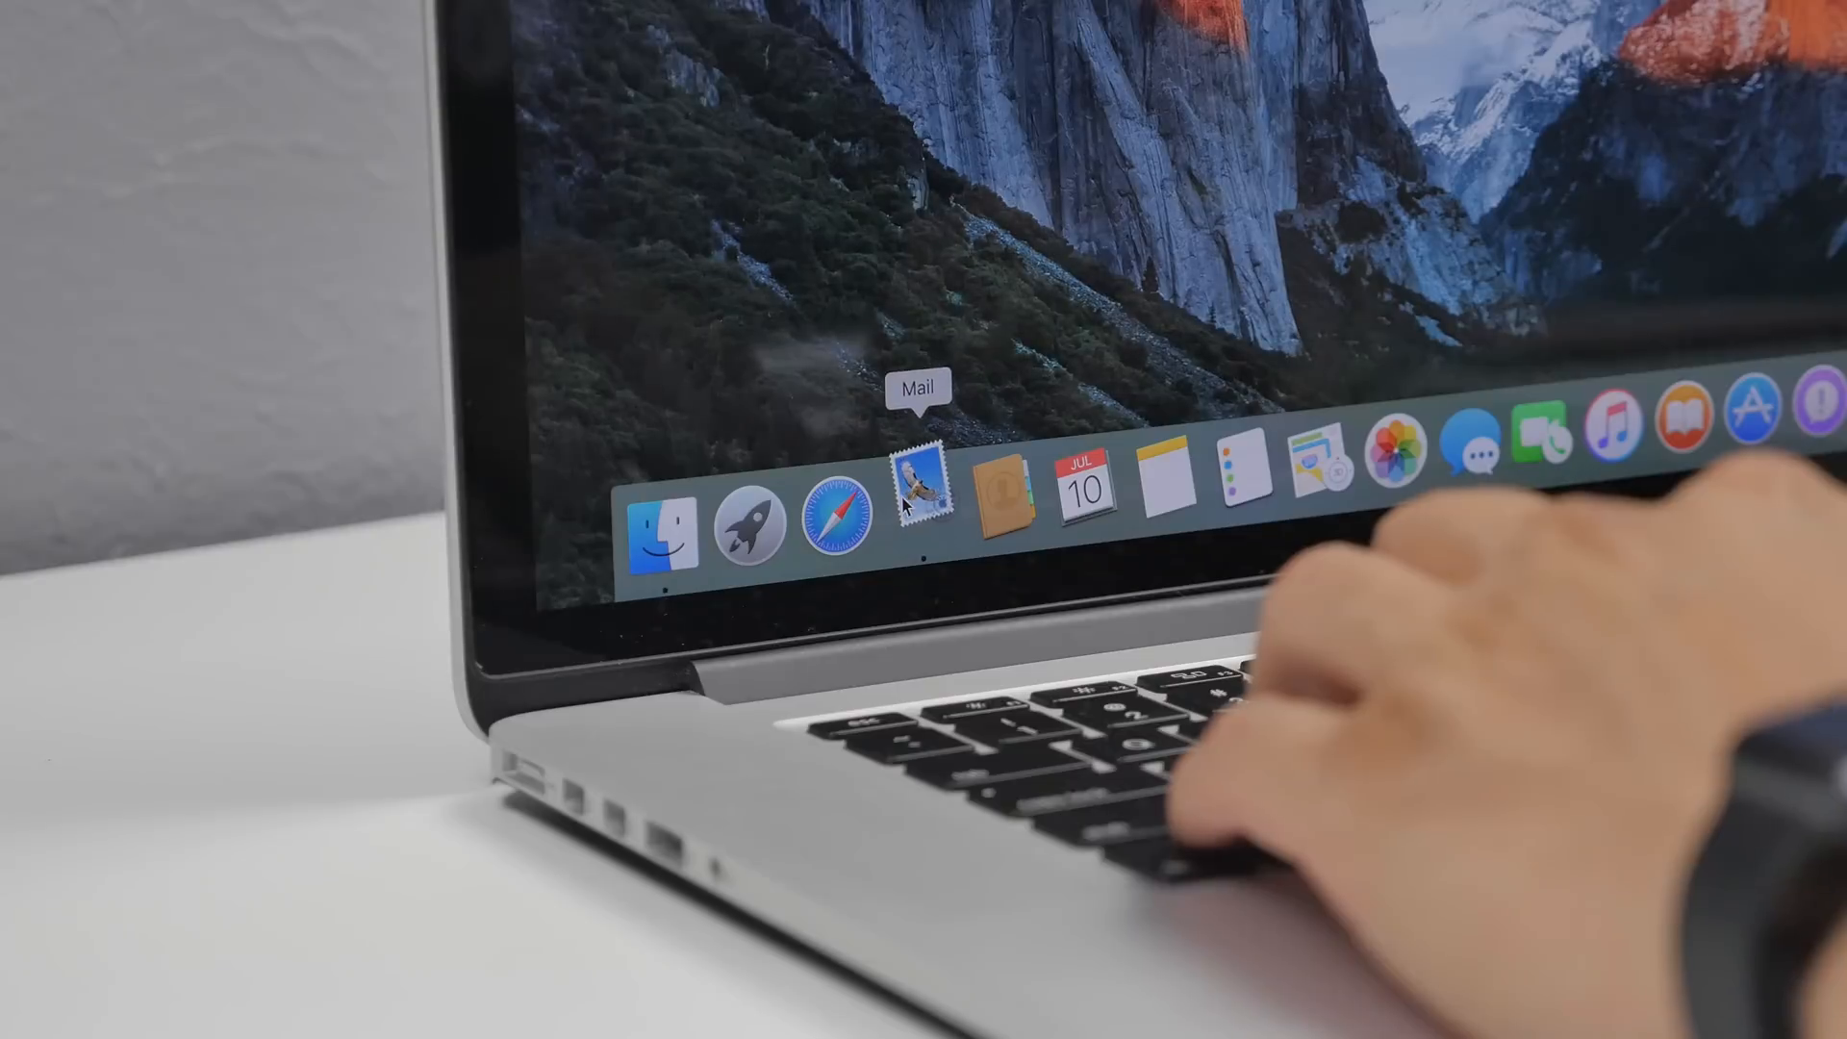
Read the Twitter mention and tweet-reply notification emails in the Mail inbox
{"action": "left_click", "coordinate": [922, 486]}
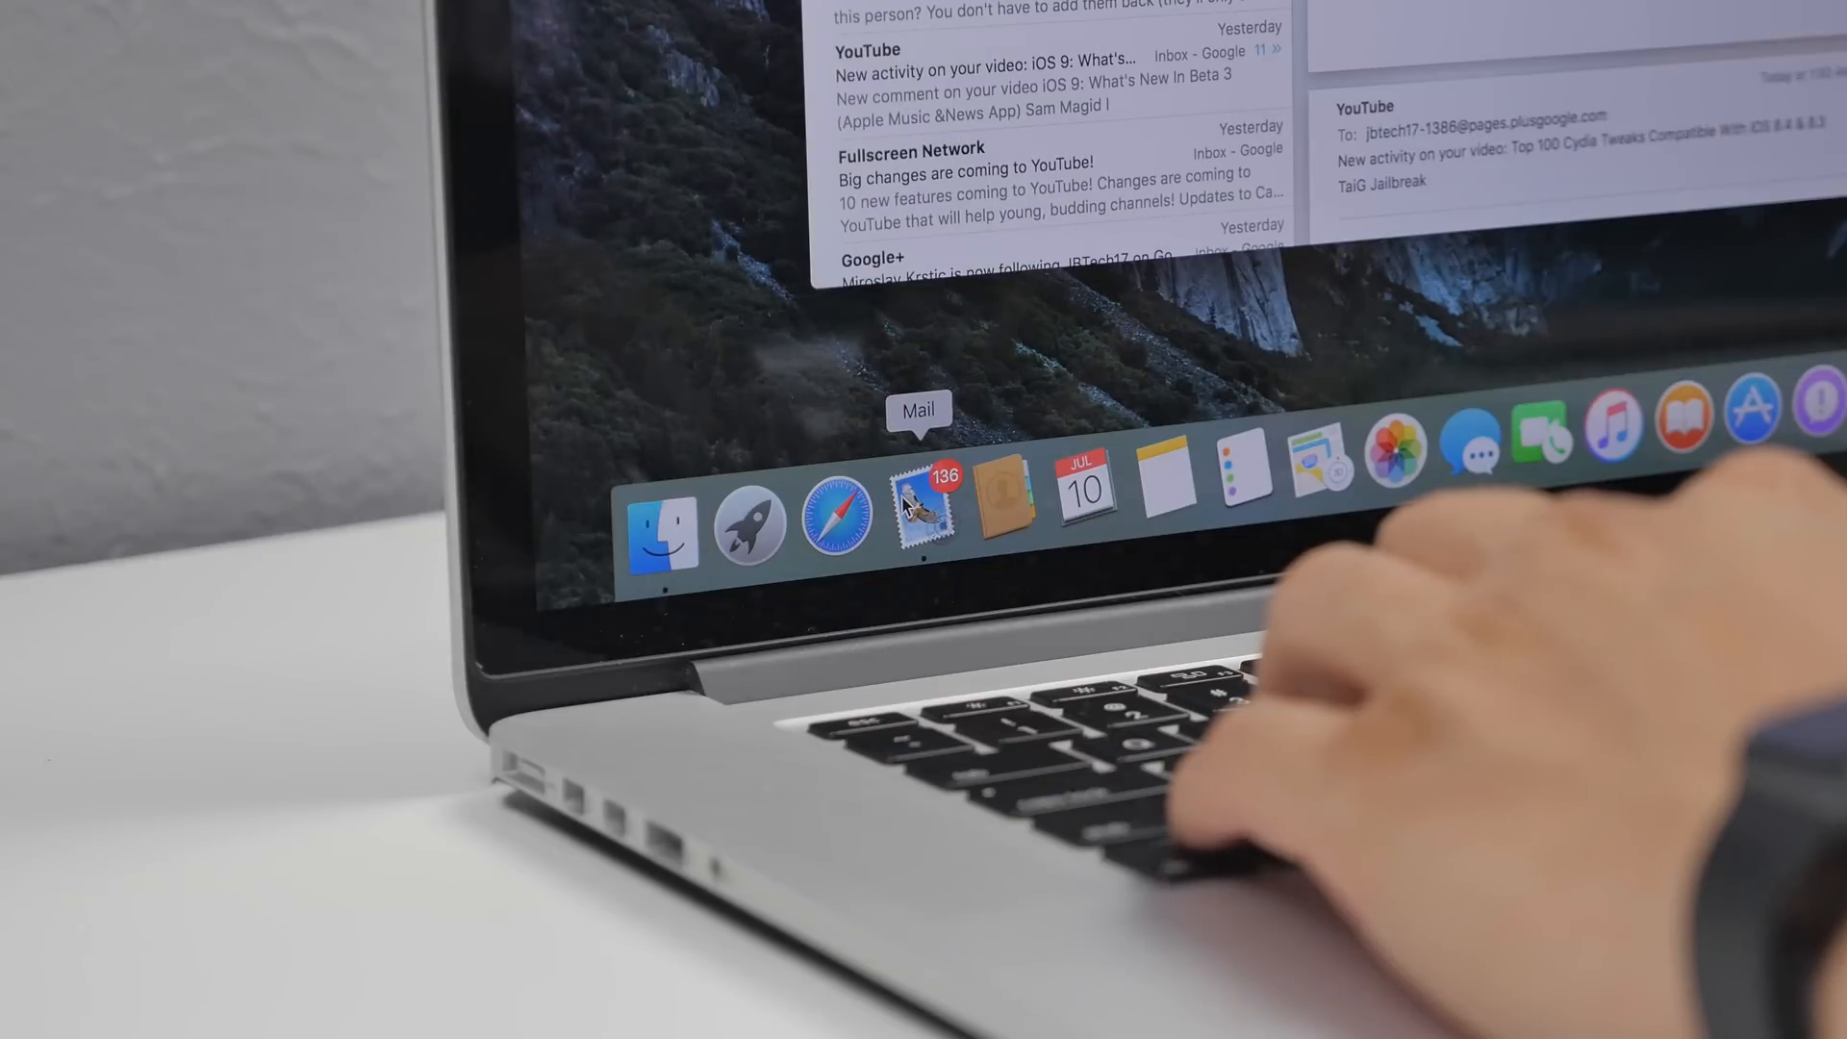
{"action": "left_click", "coordinate": [919, 508]}
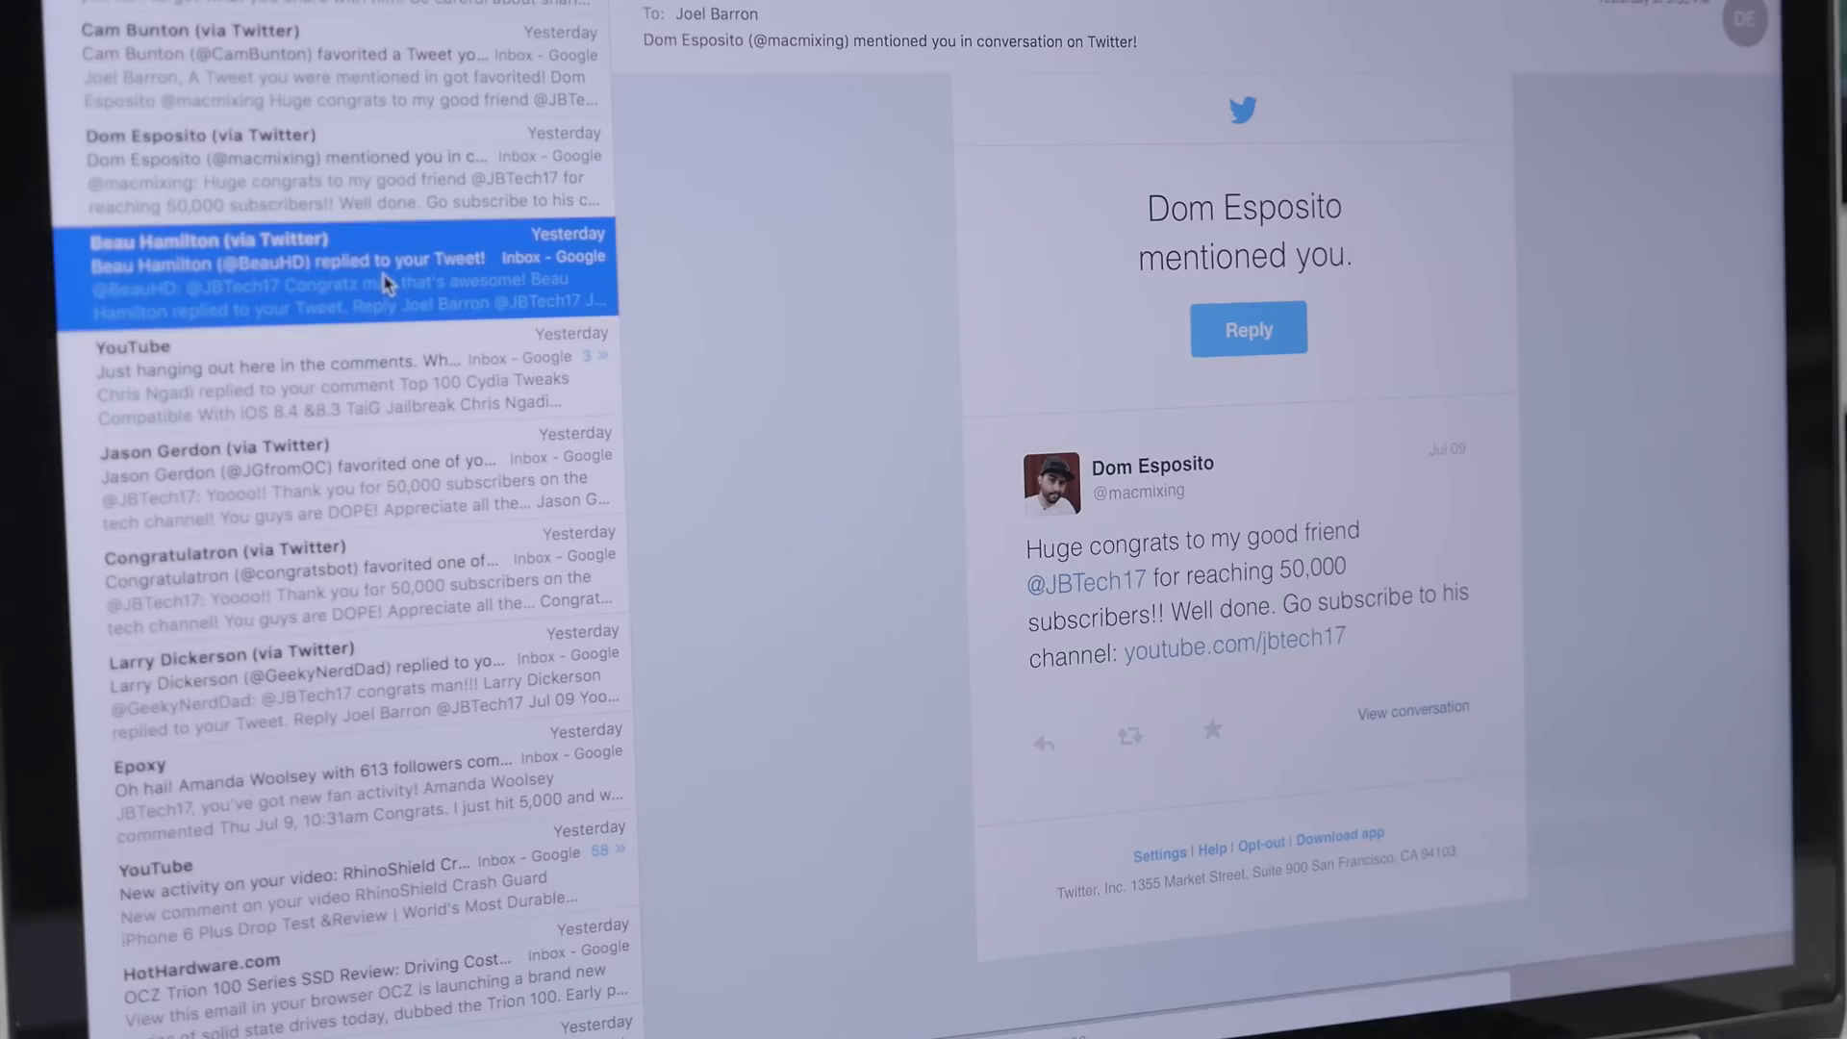
{"action": "left_click", "coordinate": [1247, 329]}
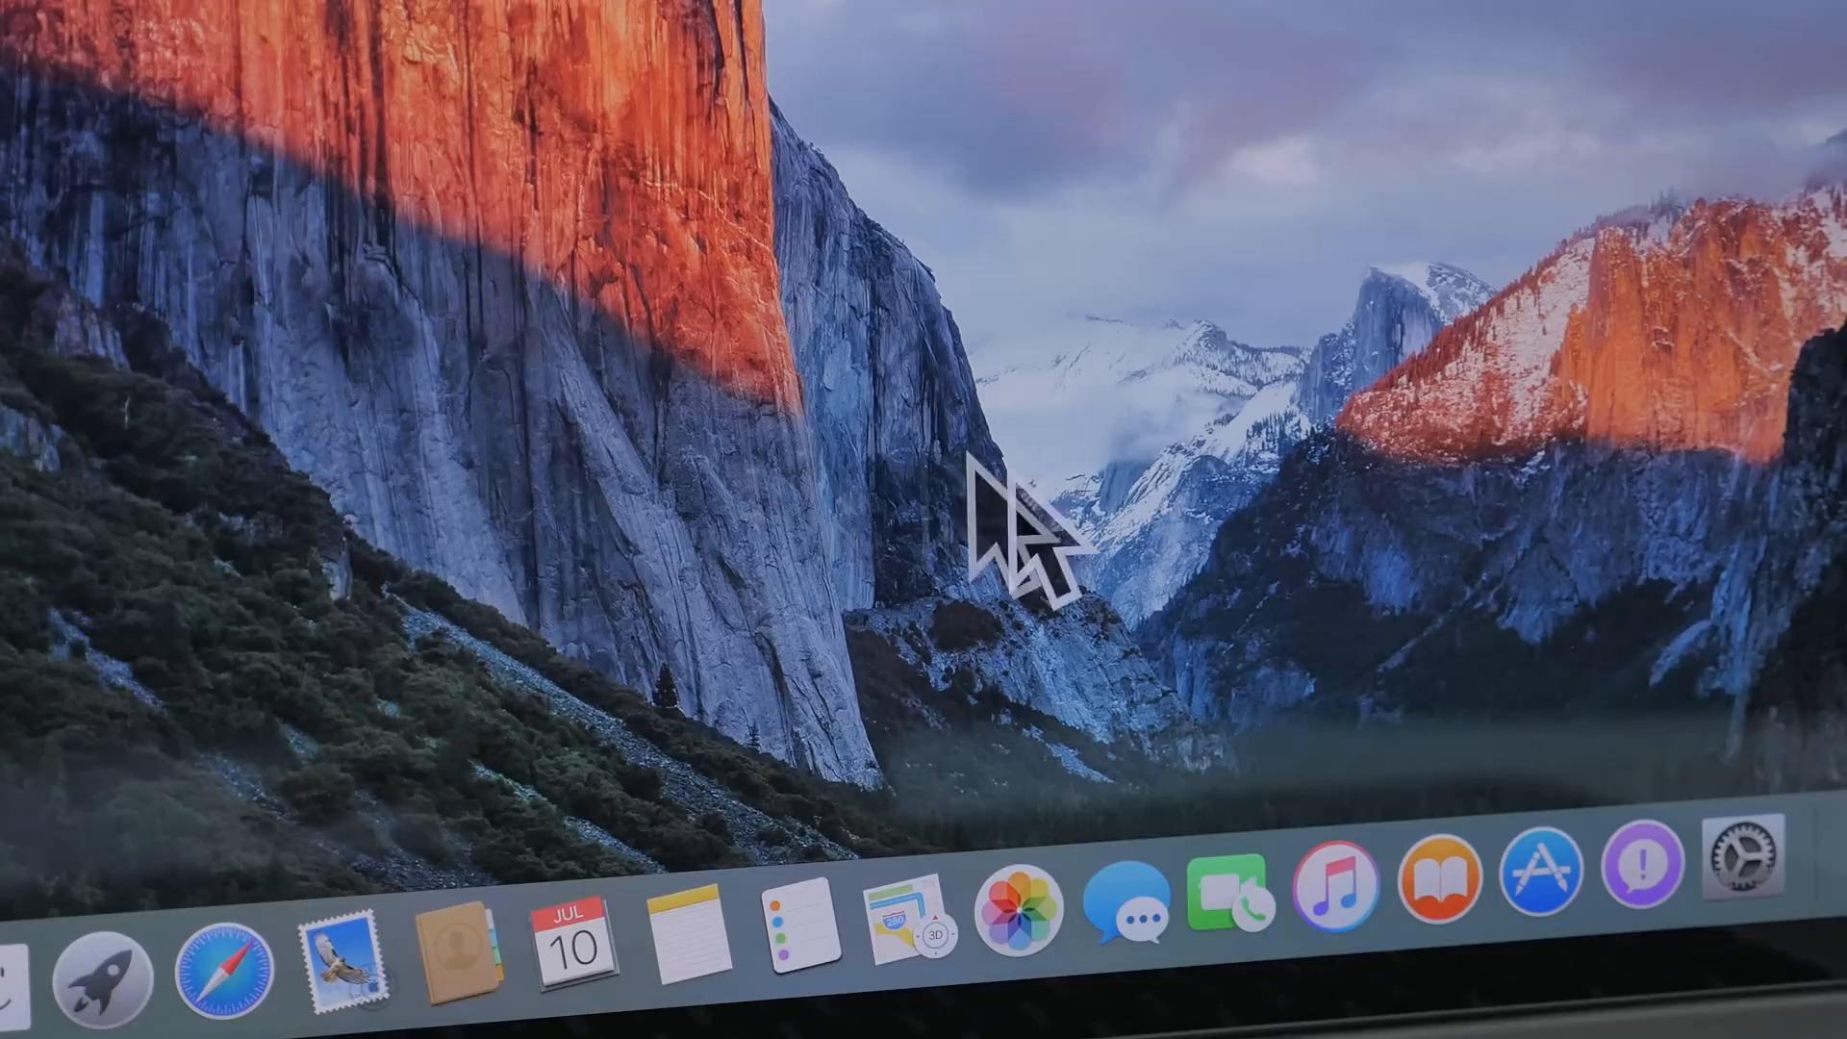
{"action": "mouse_move", "coordinate": [1026, 401]}
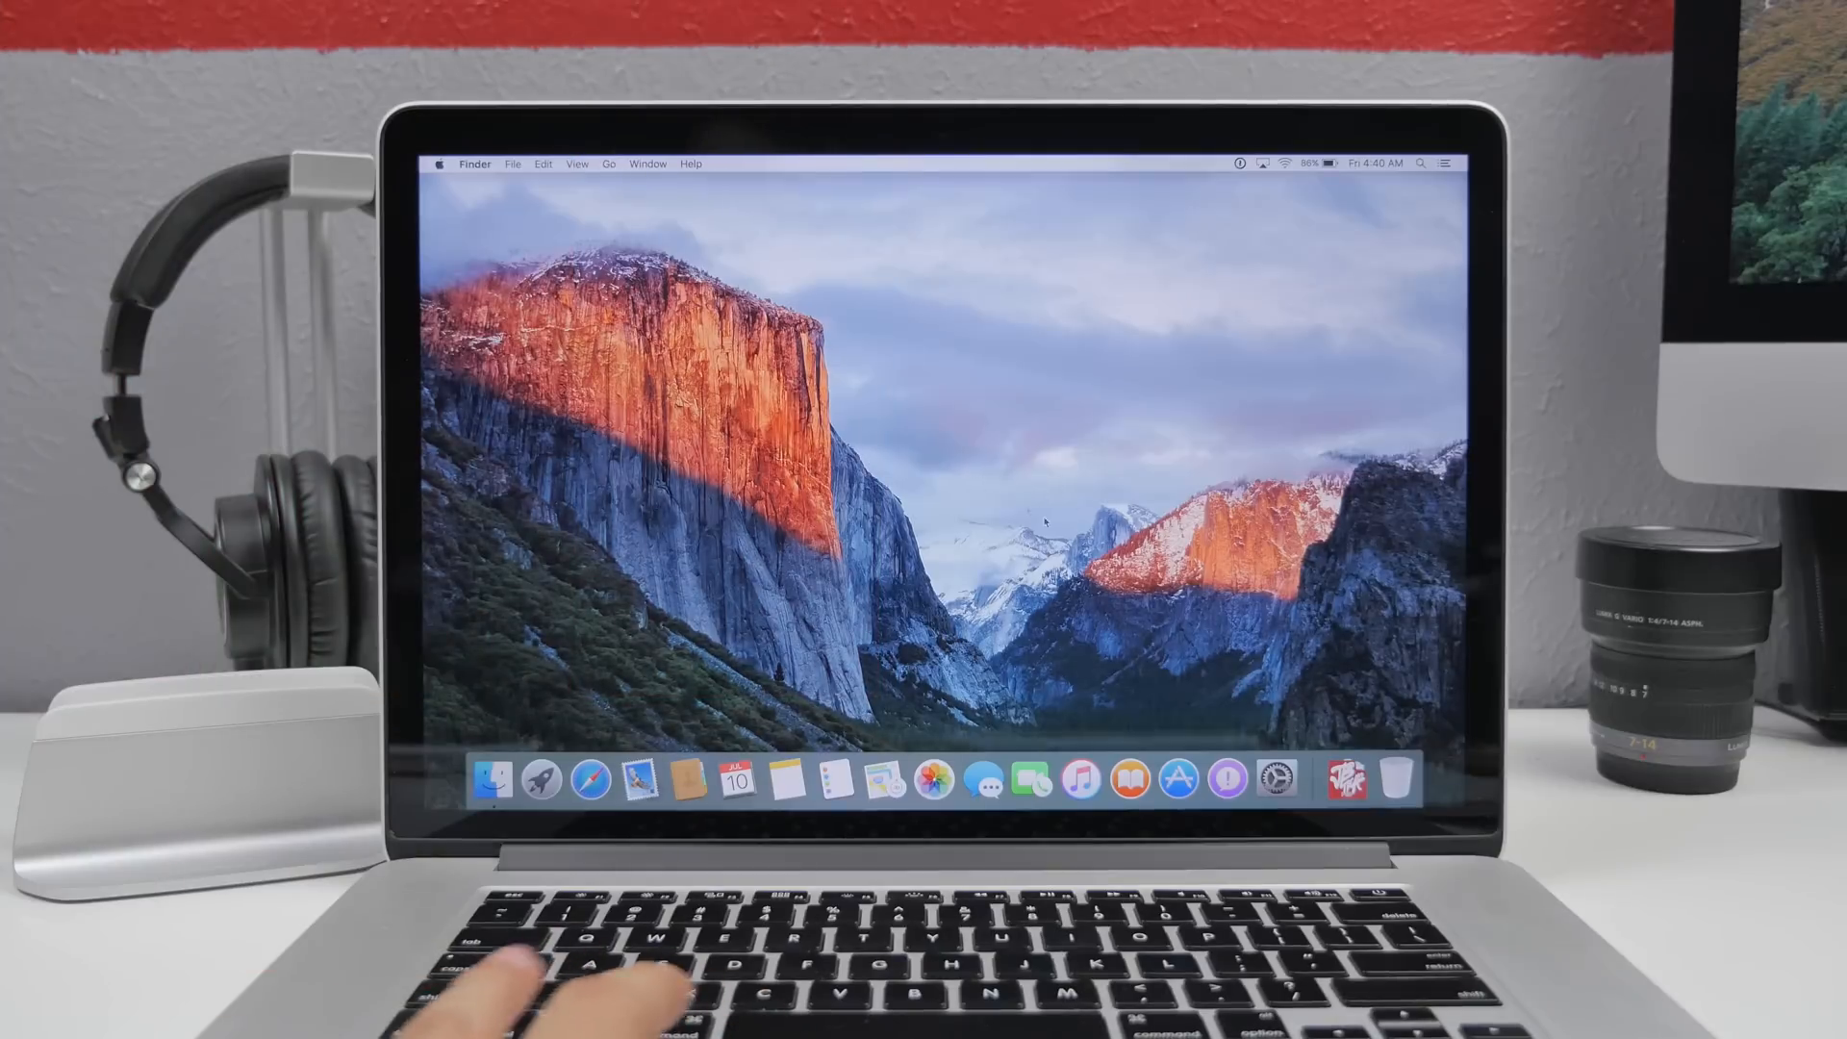
{"action": "mouse_move", "coordinate": [590, 781]}
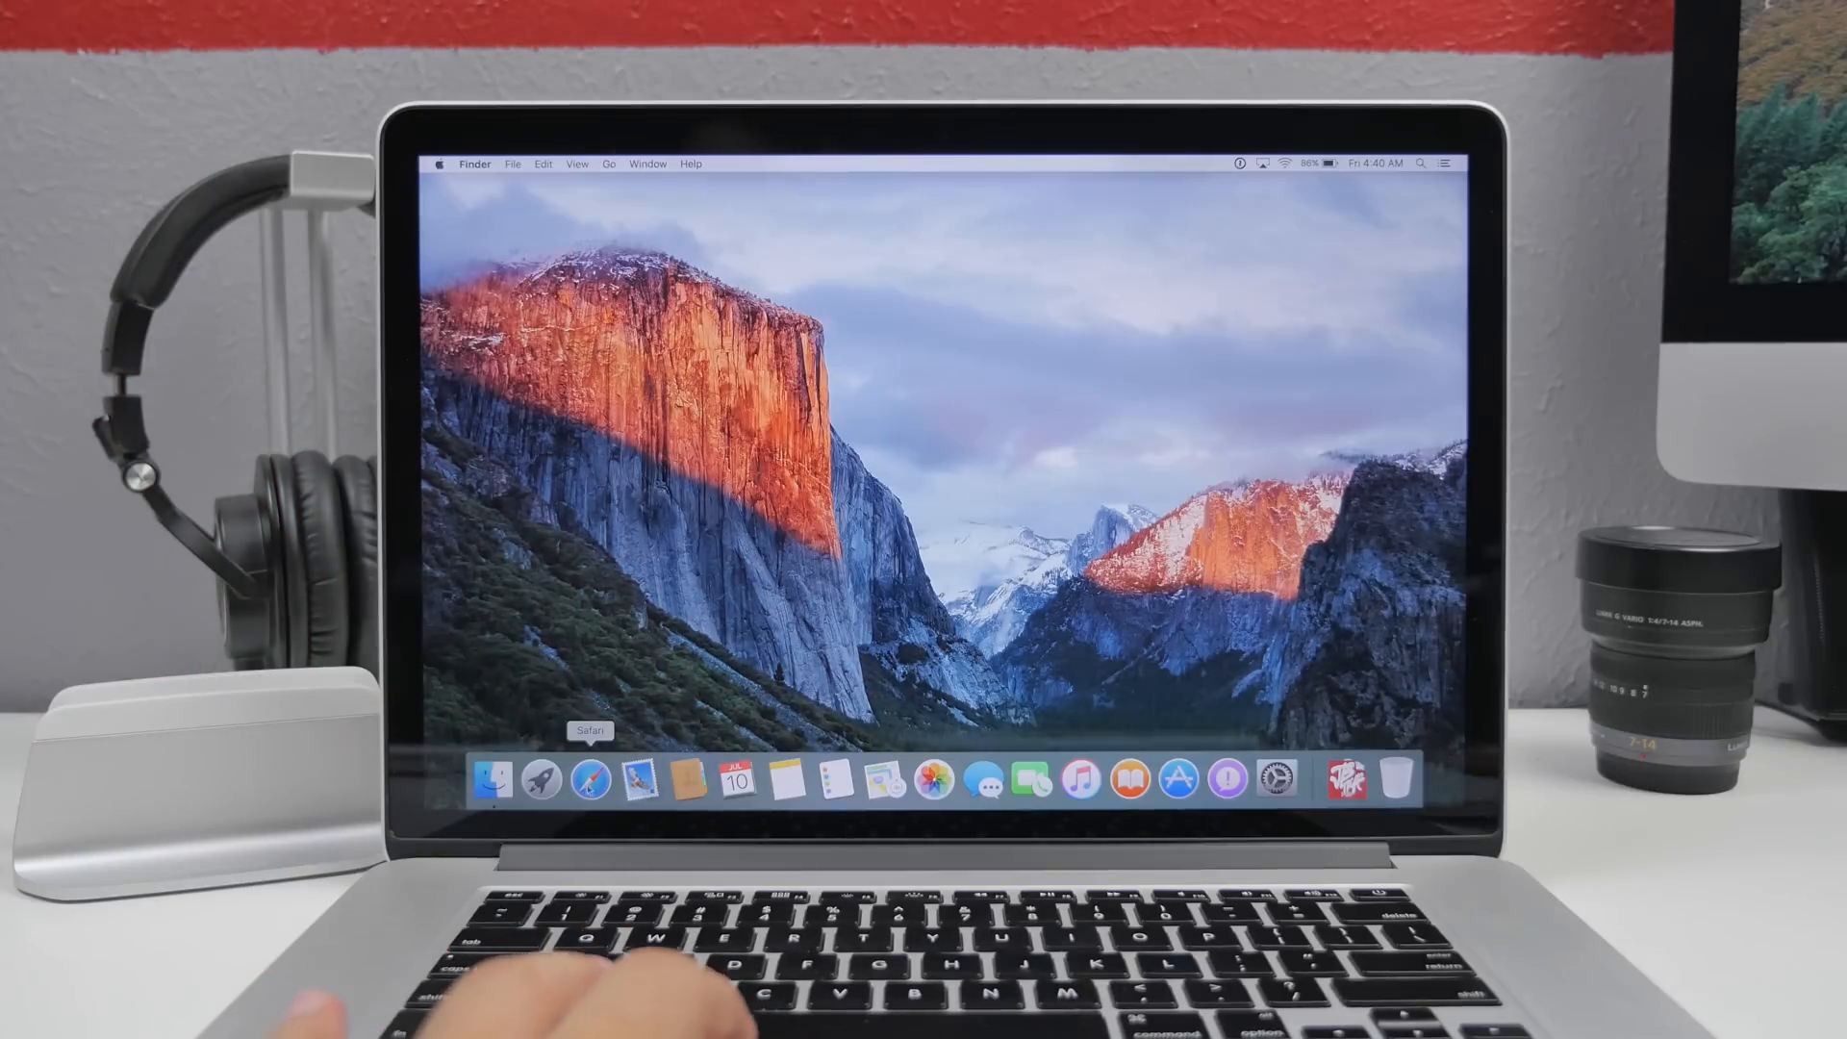
Launch Safari on the YouTube dashboard and scroll the pinned Twitter profile page
{"action": "left_click", "coordinate": [548, 780]}
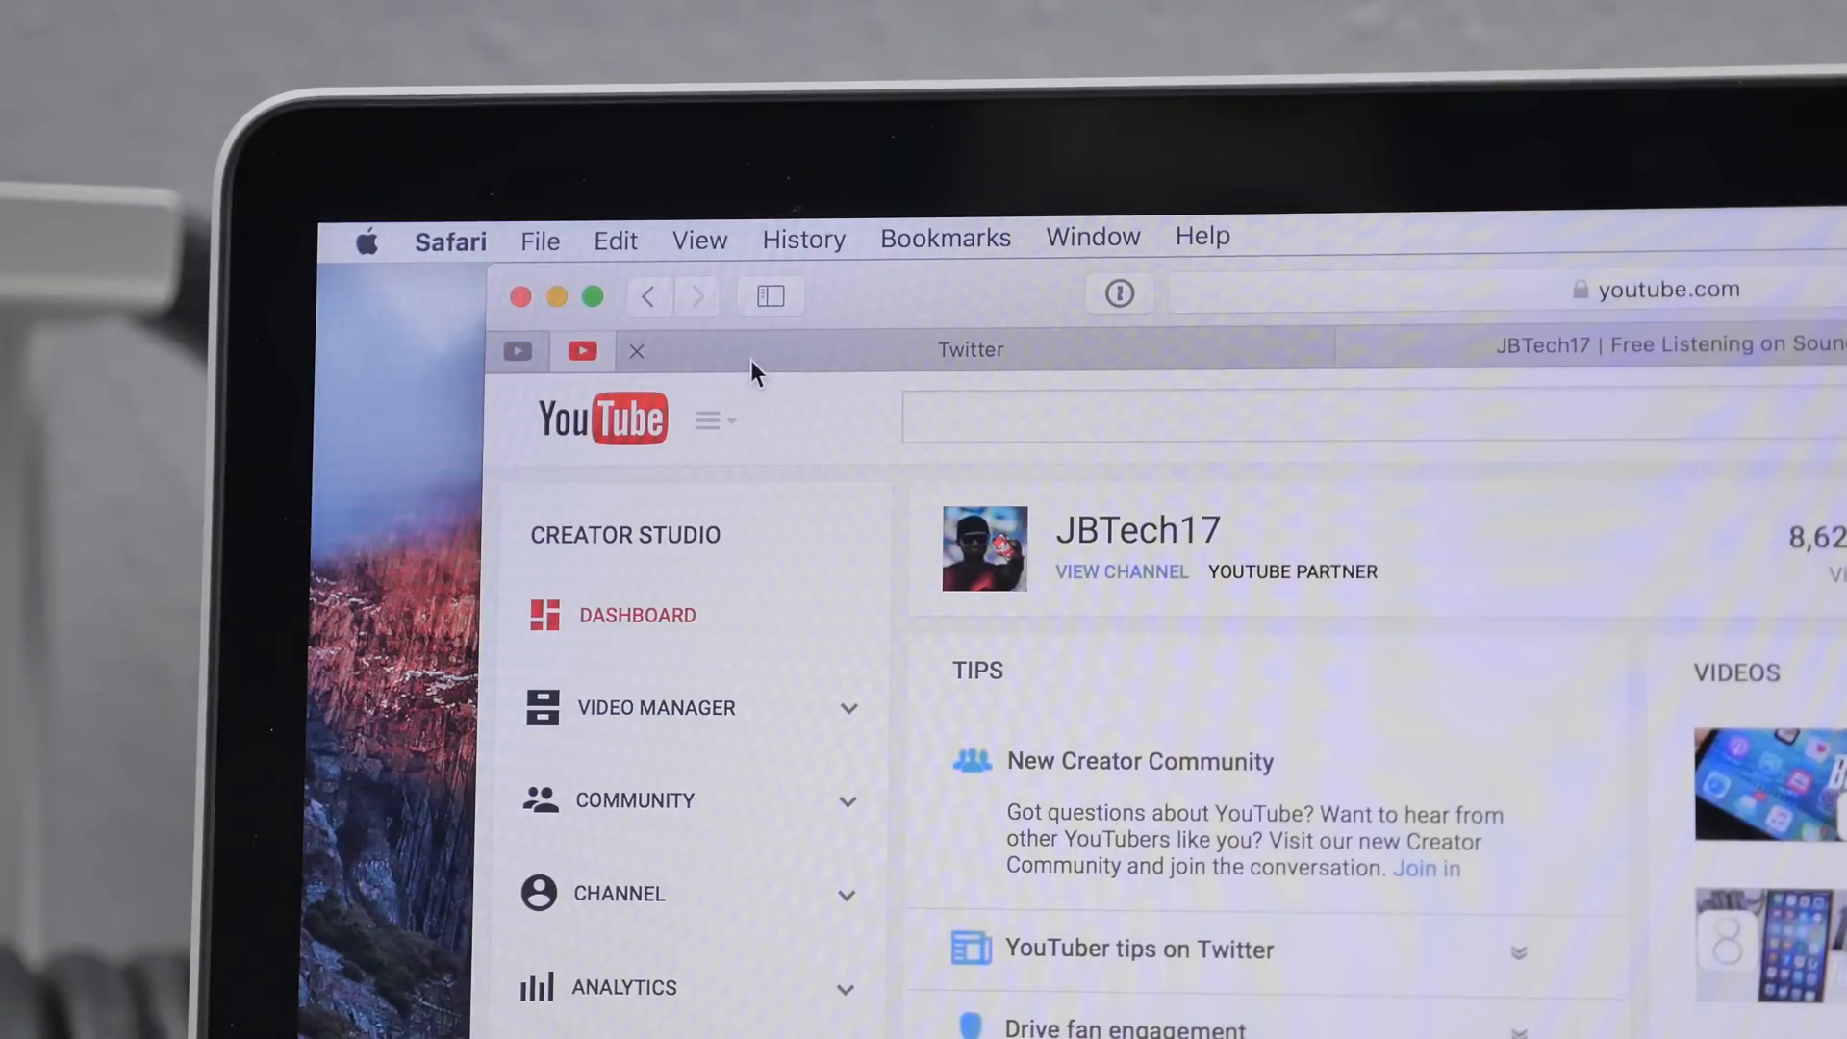
{"action": "left_click", "coordinate": [518, 350]}
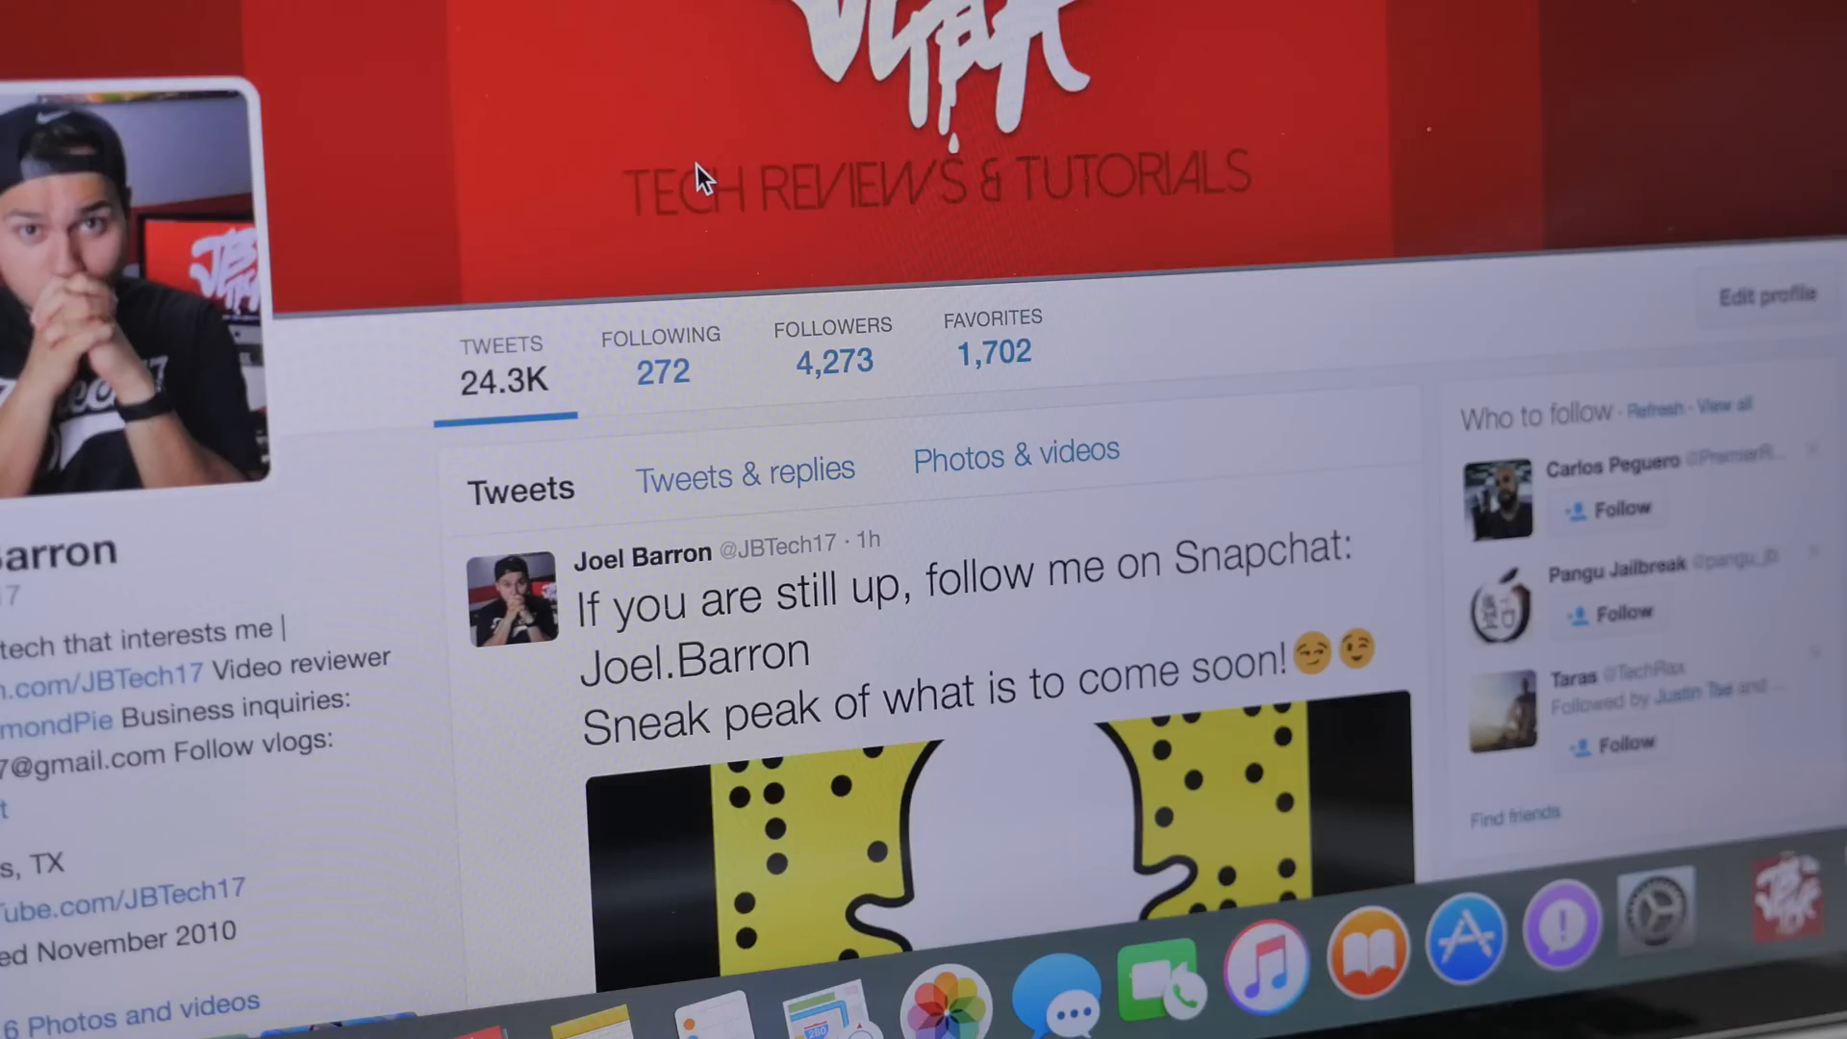
{"action": "scroll", "scroll_direction": "down", "scroll_amount": 3}
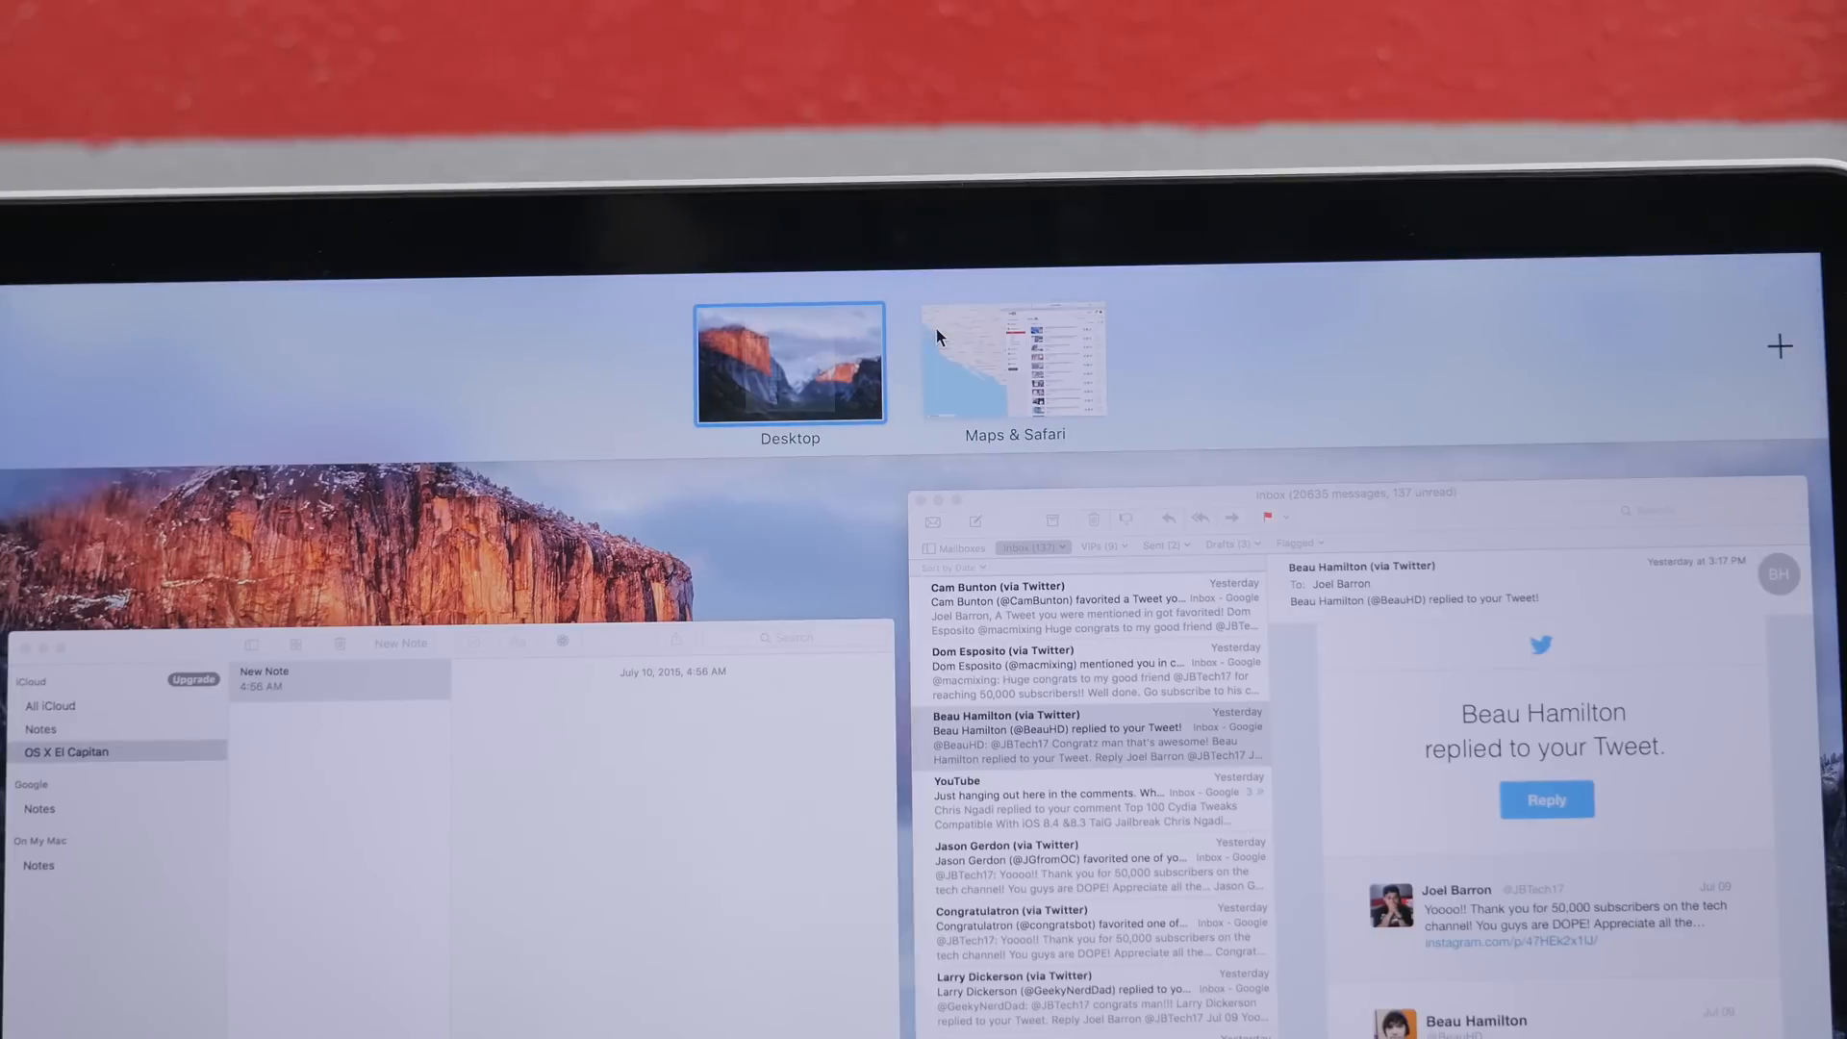
Enter the Maps and Safari Split View space from Mission Control
{"action": "left_click", "coordinate": [1014, 362]}
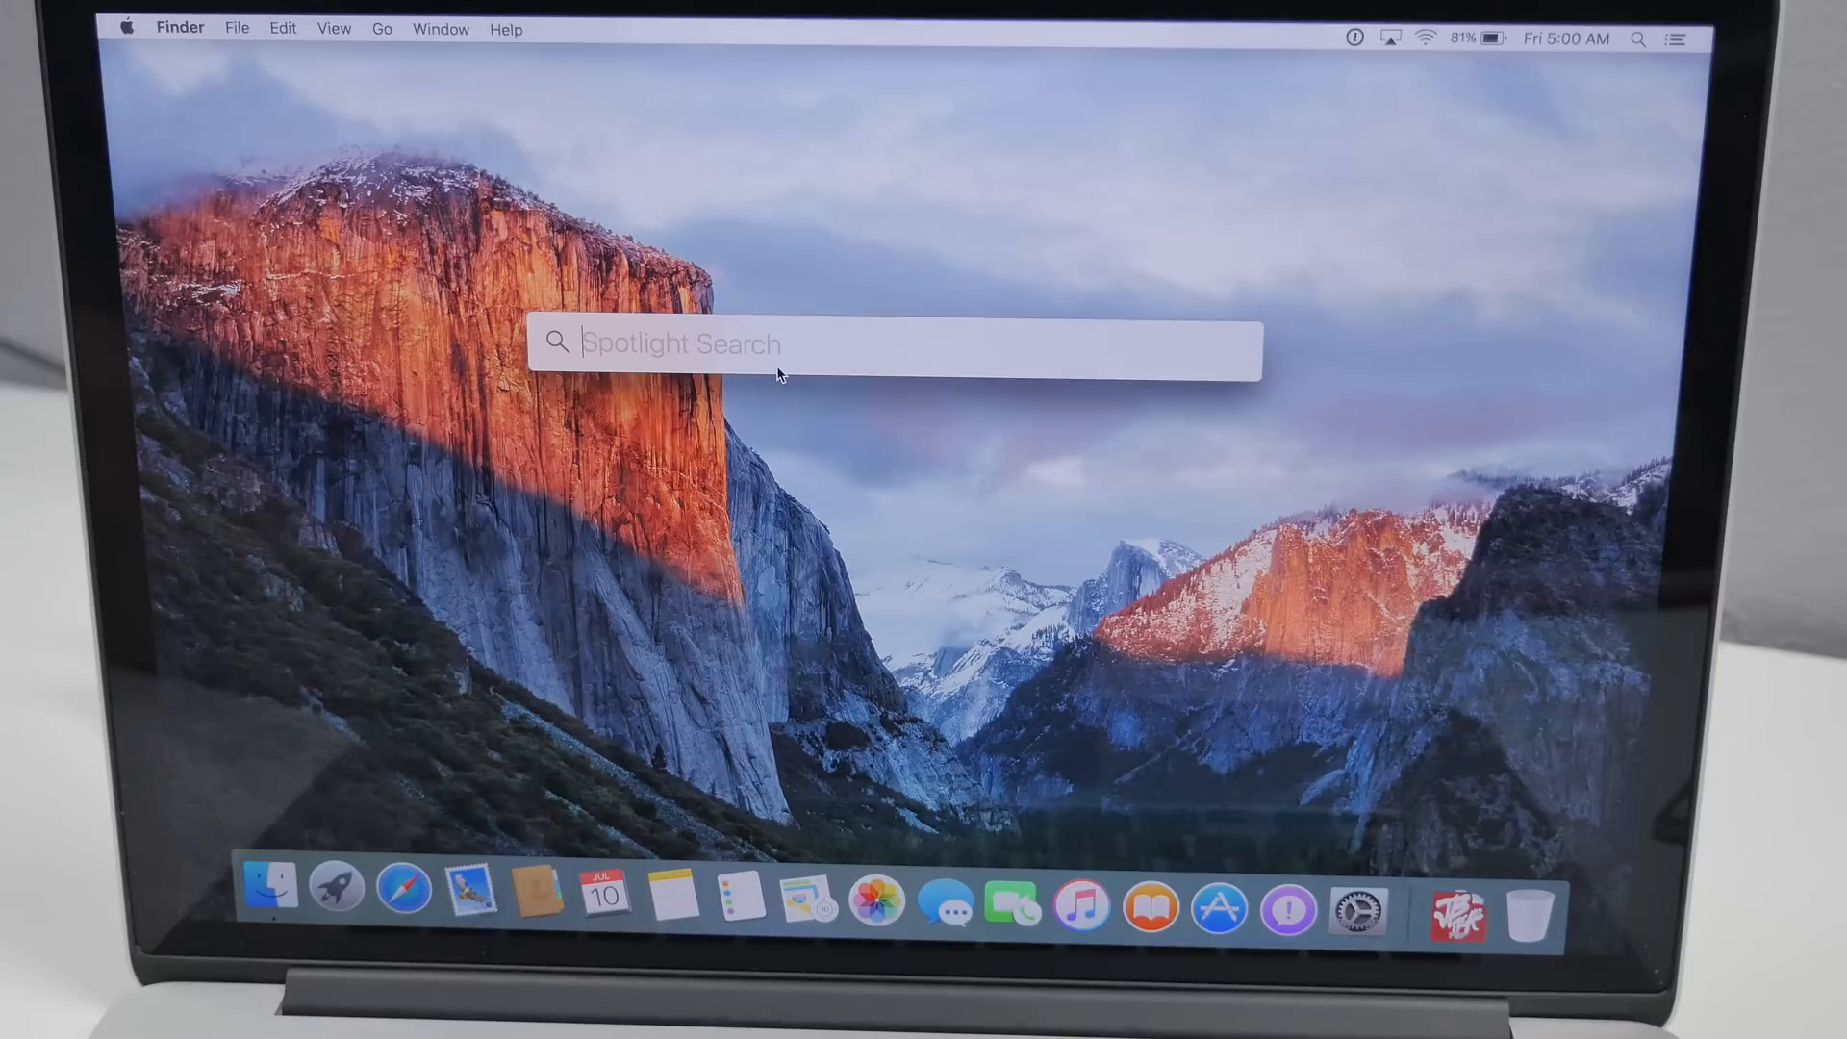
Search 'texas rangers score', view the Diamondbacks @ Rangers card, then query 'weather'
{"action": "type", "text": "texas rangers score"}
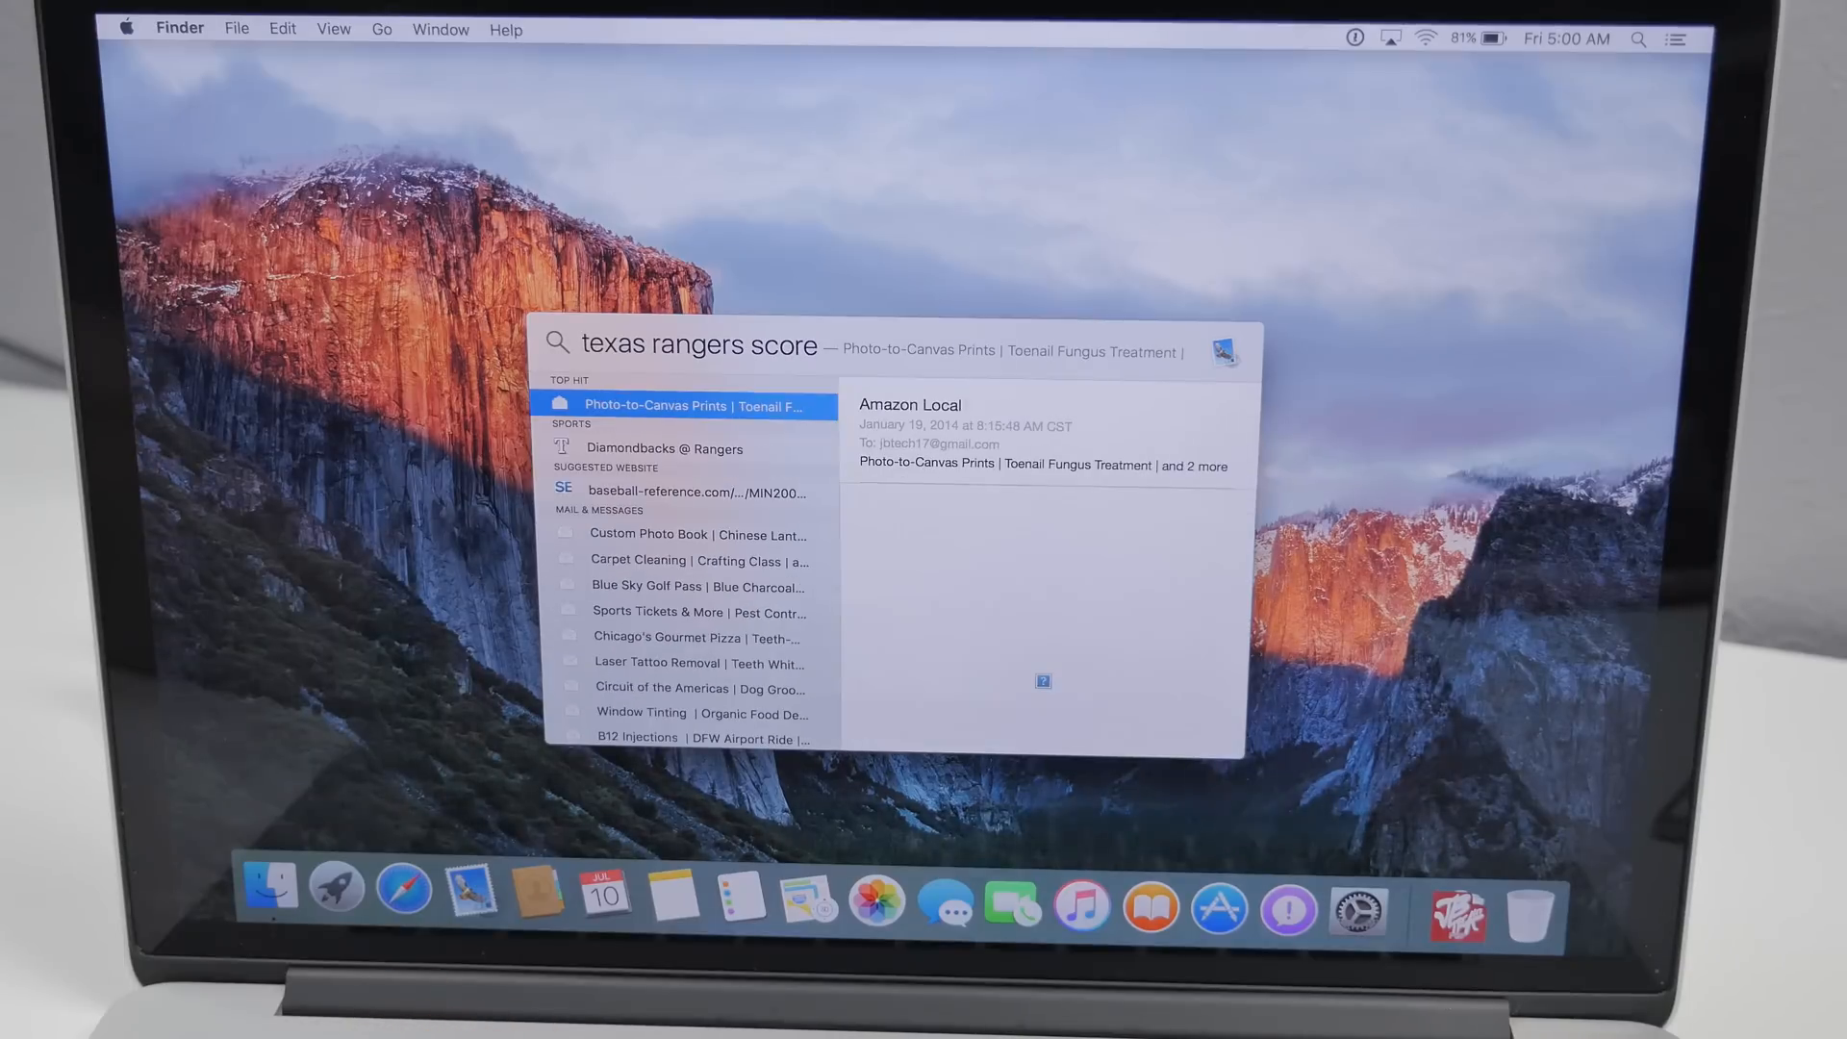
{"action": "left_click", "coordinate": [663, 448]}
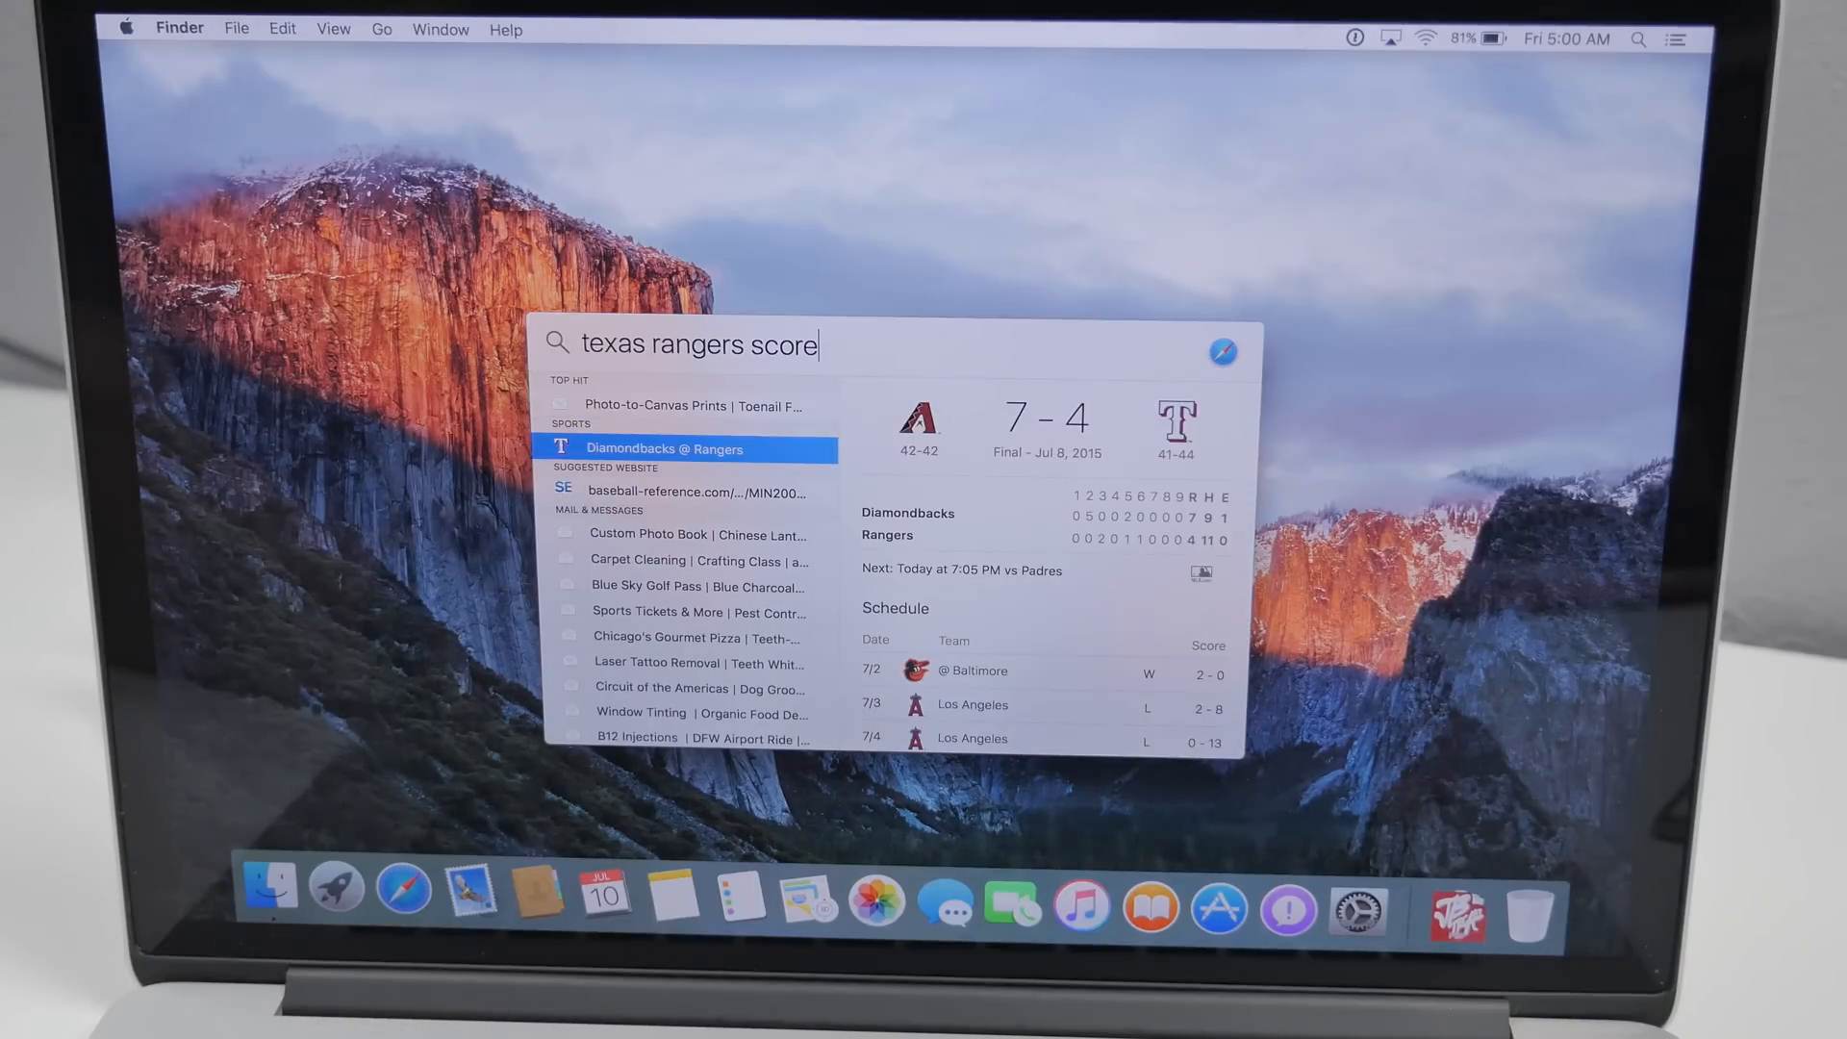
{"action": "type", "text": "weather"}
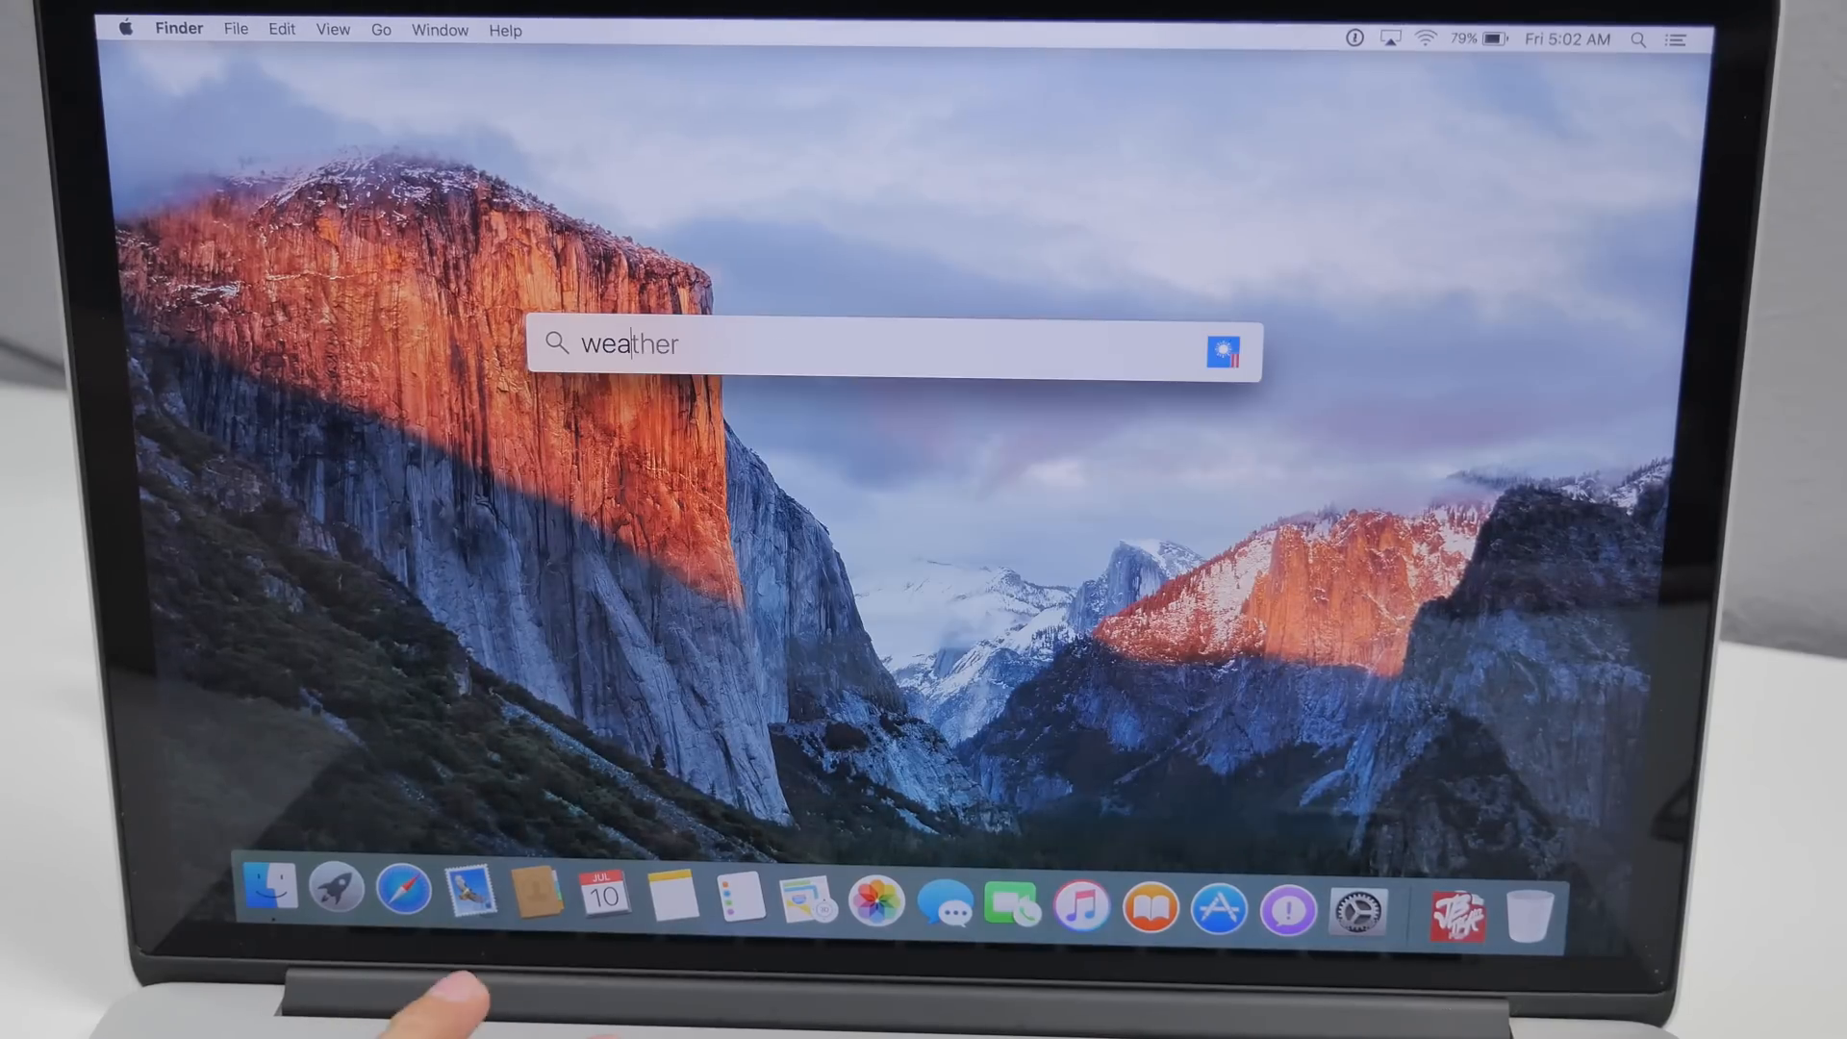